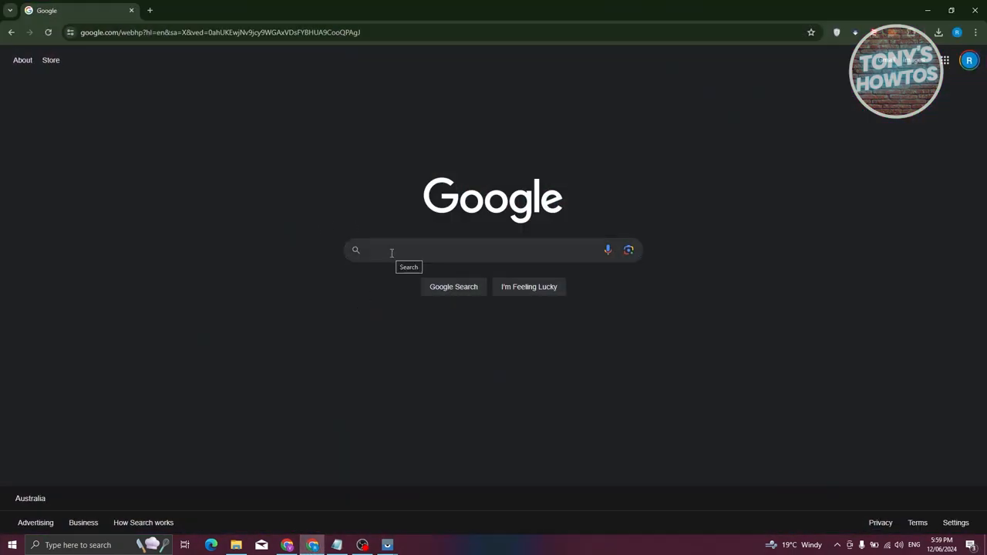
# Search Google for 'netflix free trial' via the suggestion for typed 'netflix fr'.
pyautogui.write('netflix fr')
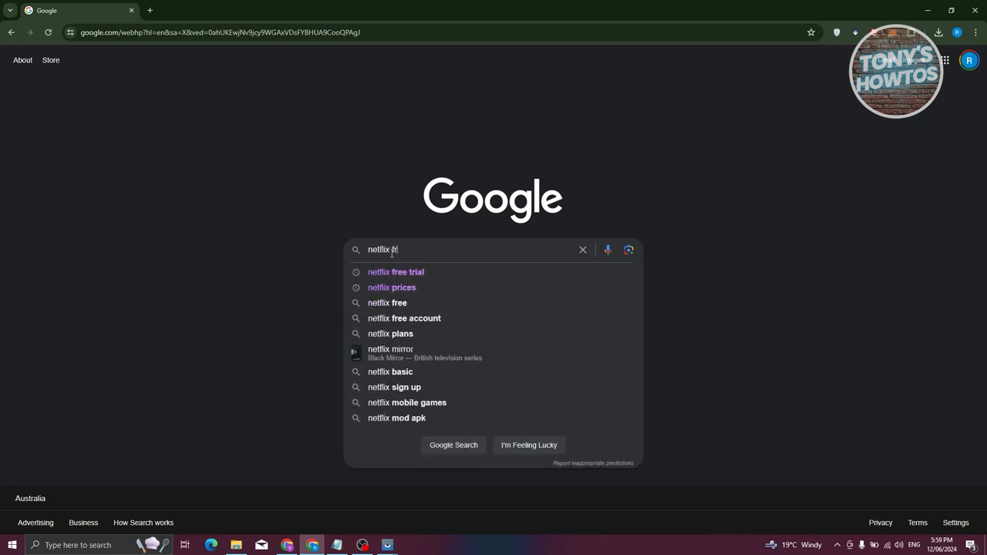
pyautogui.click(395, 271)
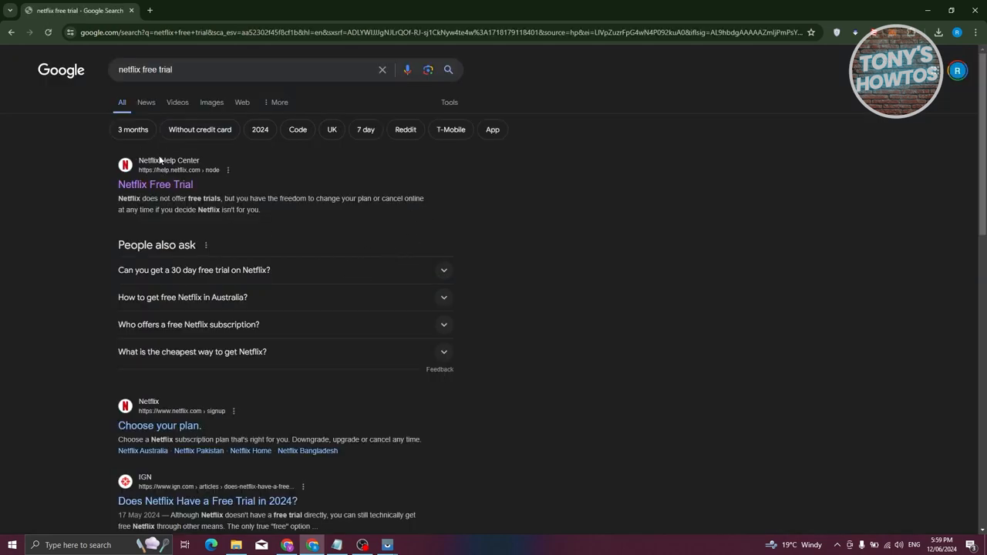
pyautogui.moveTo(154, 185)
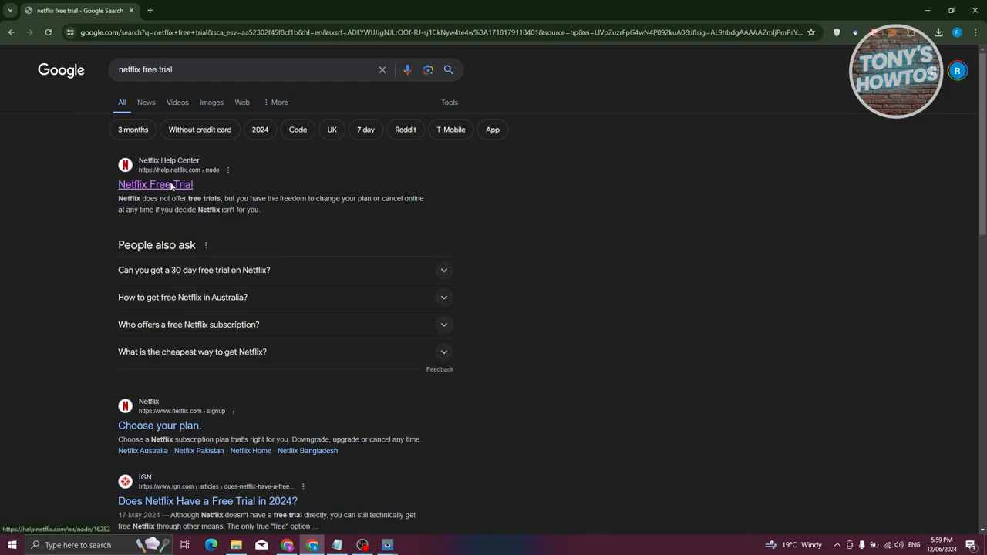
# Open the Netflix Help Center's Netflix Free Trial article from the results.
pyautogui.click(154, 185)
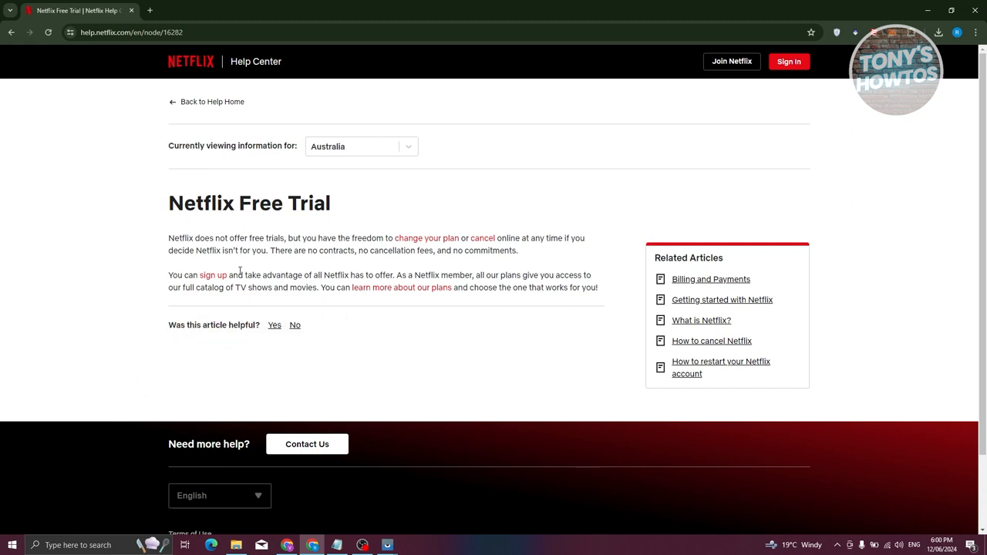
pyautogui.moveTo(142, 80)
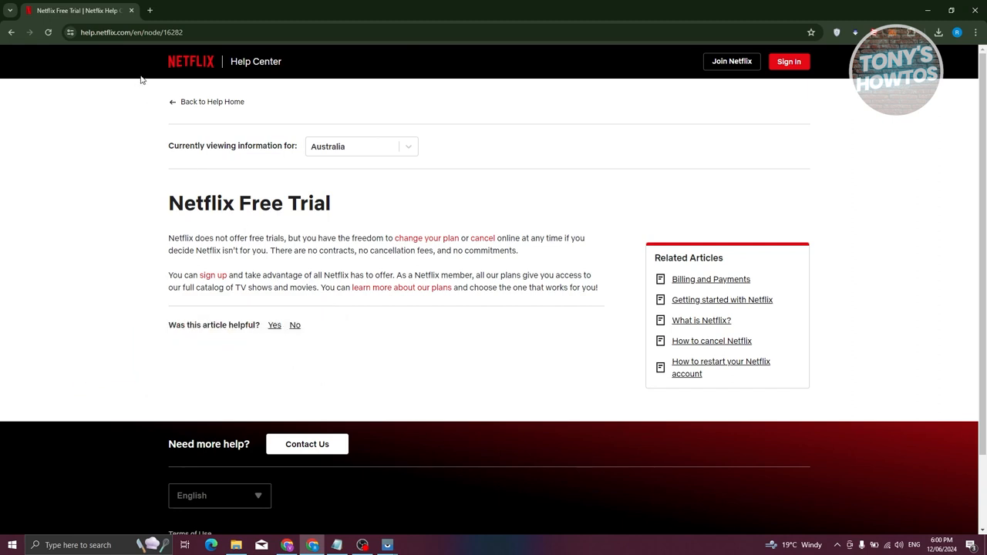
pyautogui.moveTo(148, 9)
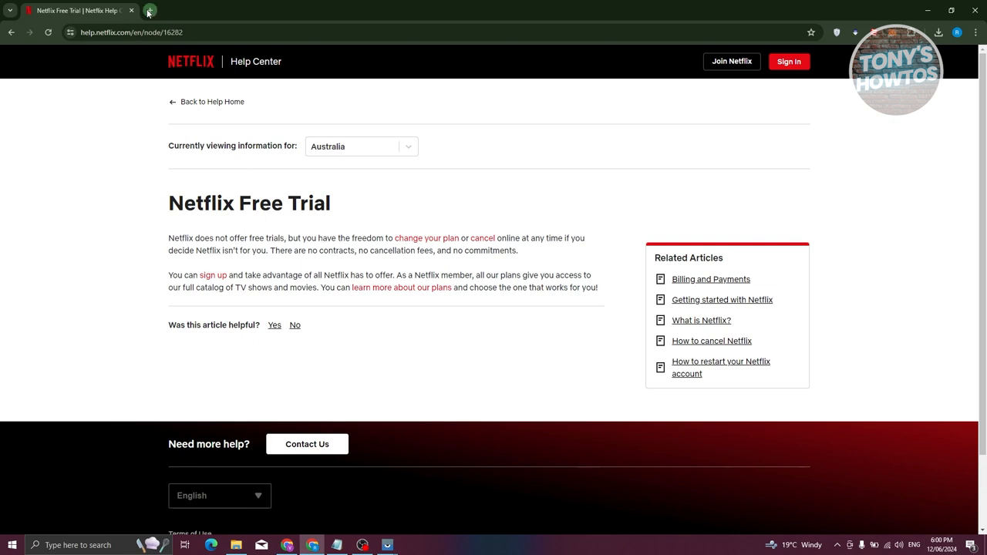
# In a new tab, search 't mobile free netflix' and open the T-Mobile Netflix on Us article.
pyautogui.click(149, 9)
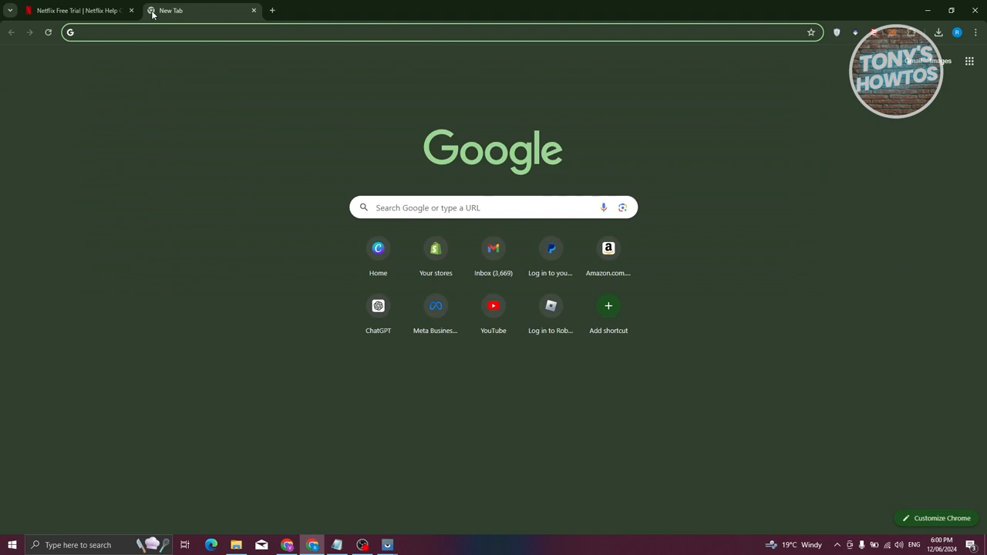
pyautogui.write('t mobile free netflix')
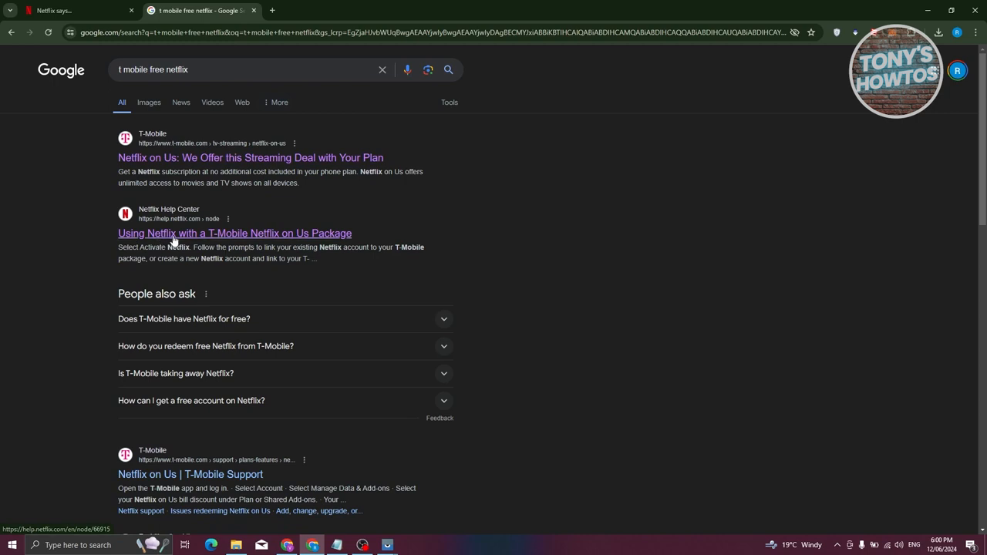
pyautogui.click(234, 232)
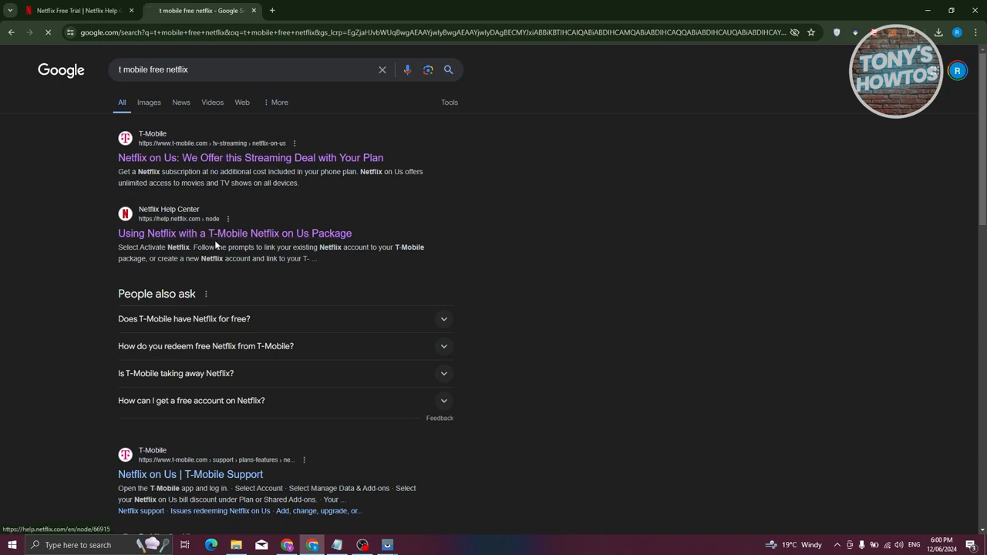
pyautogui.click(234, 232)
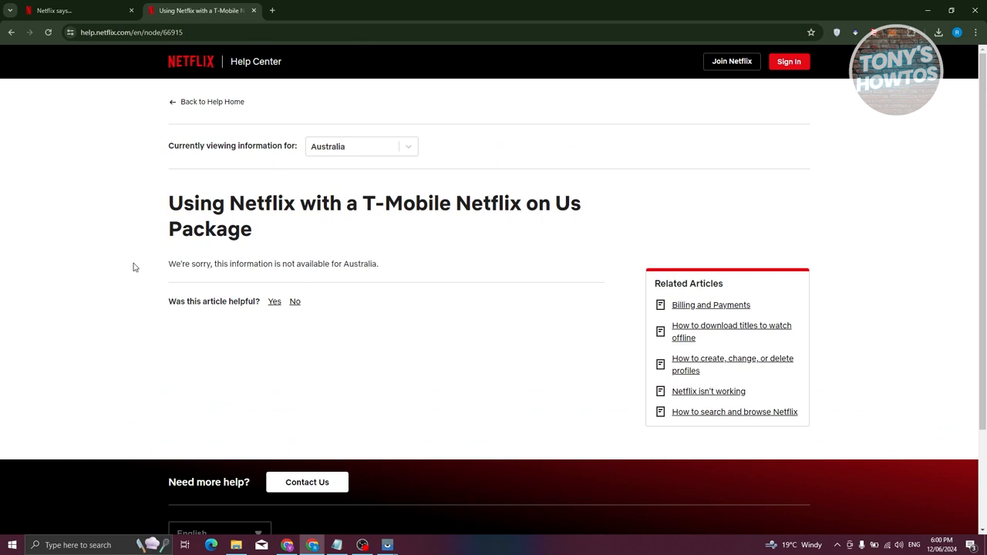
pyautogui.moveTo(137, 265)
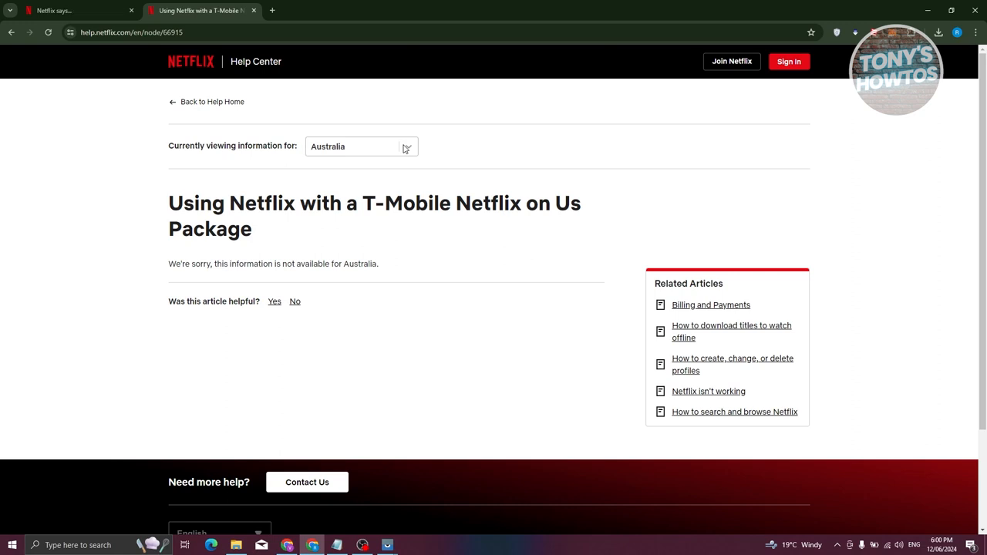
# Switch the article's region to United States and scroll its list of questions.
pyautogui.click(361, 146)
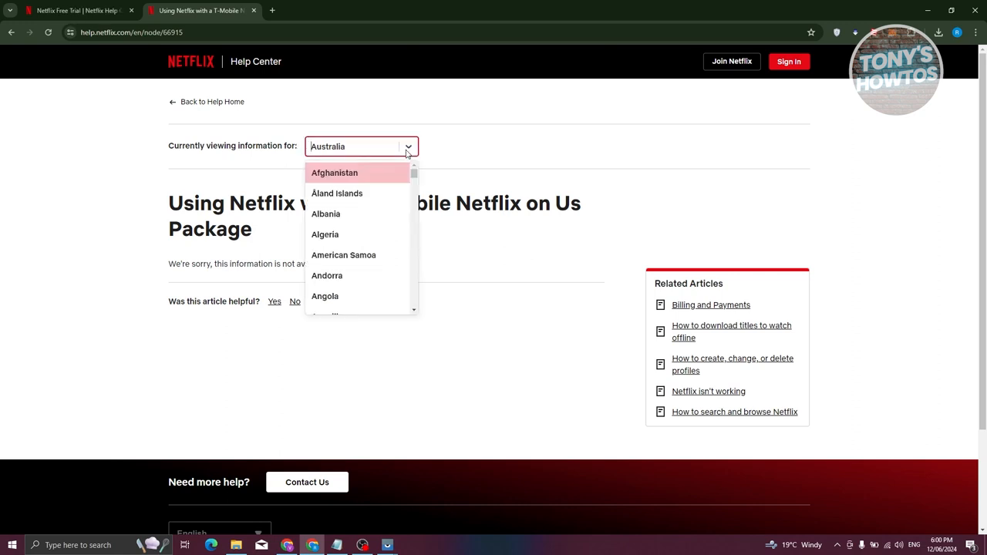
pyautogui.scroll(-3)
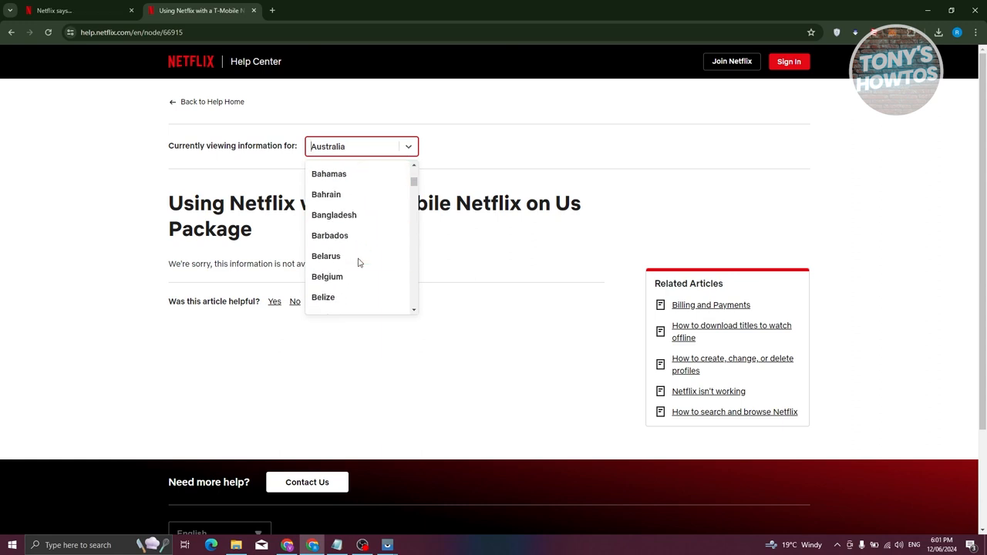
pyautogui.write('u')
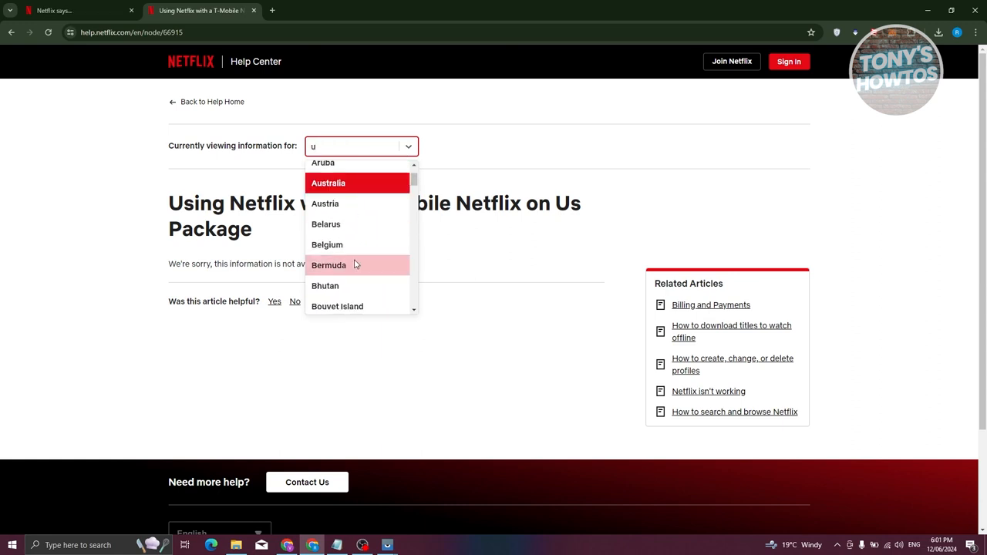
pyautogui.scroll(-3)
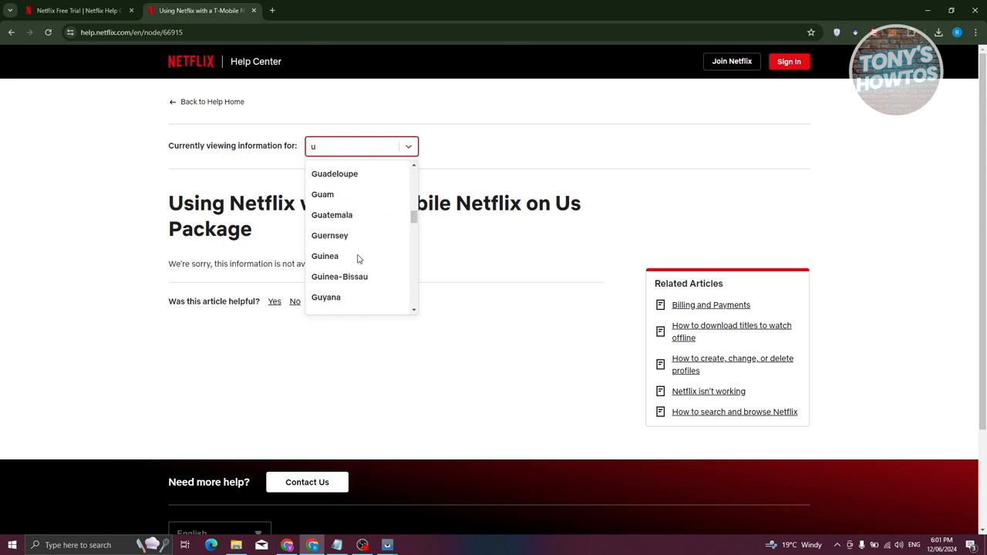
pyautogui.scroll(-3)
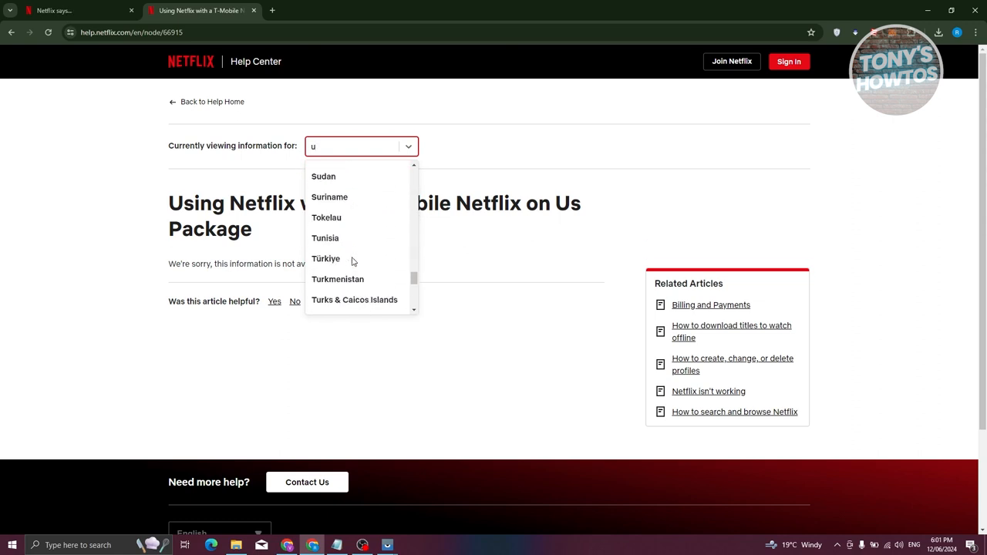
pyautogui.scroll(-3)
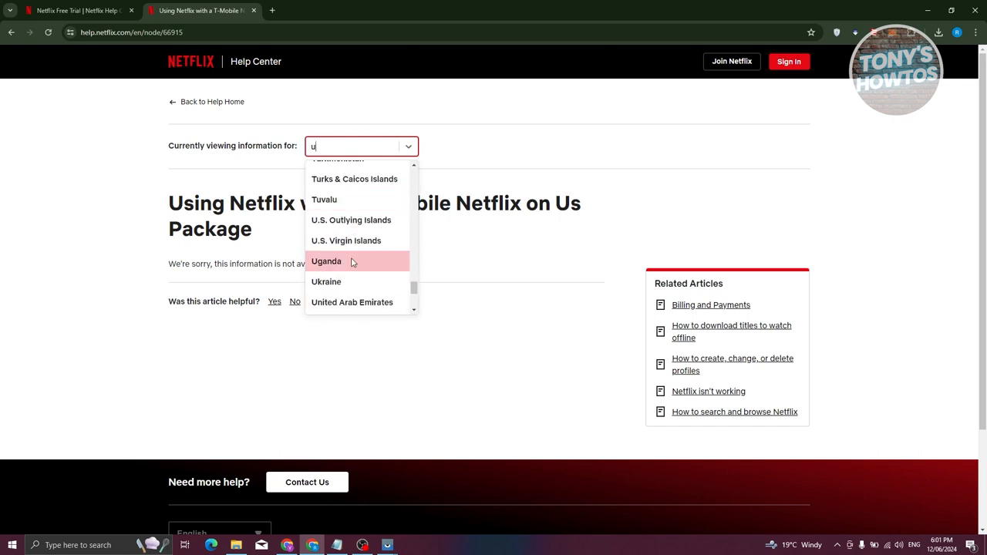
pyautogui.scroll(-3)
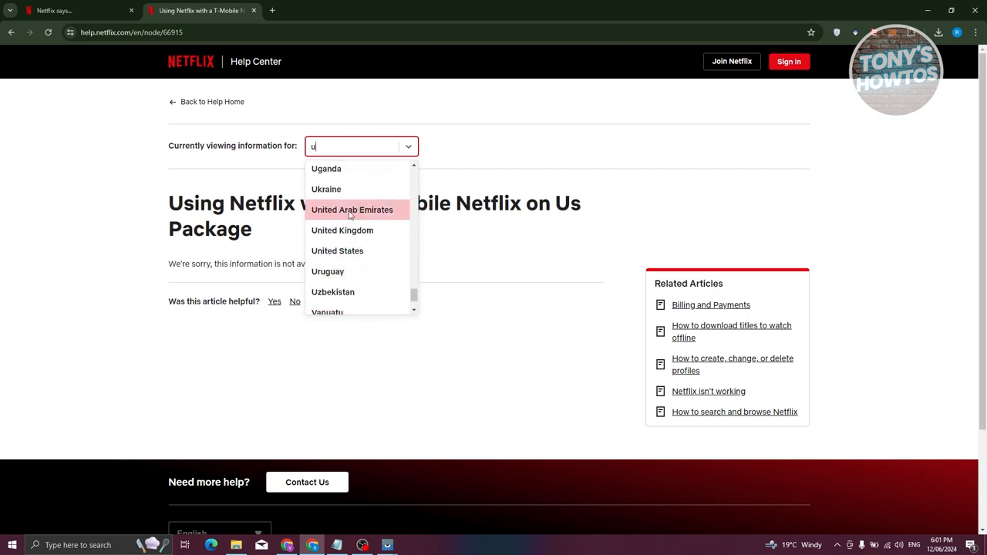
pyautogui.click(336, 249)
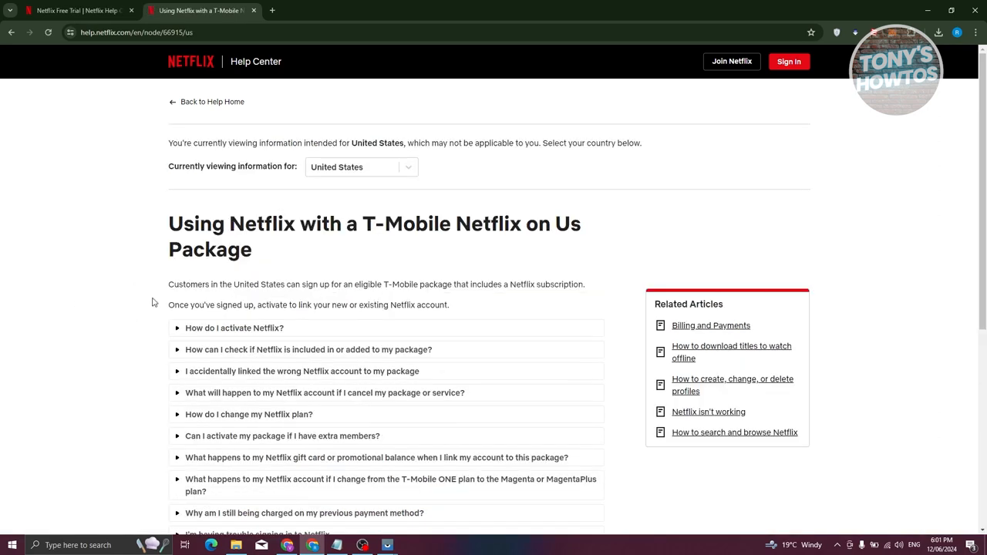
pyautogui.scroll(-3)
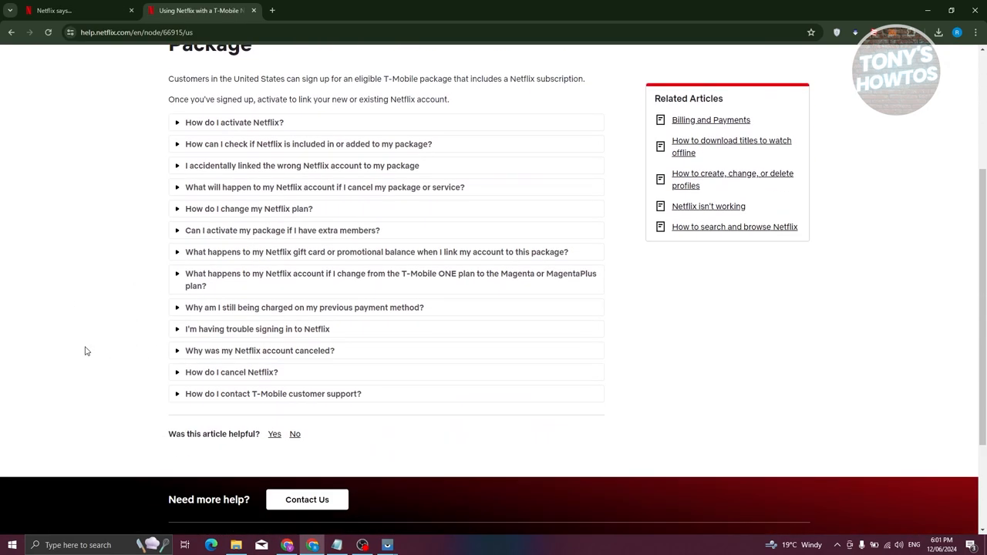